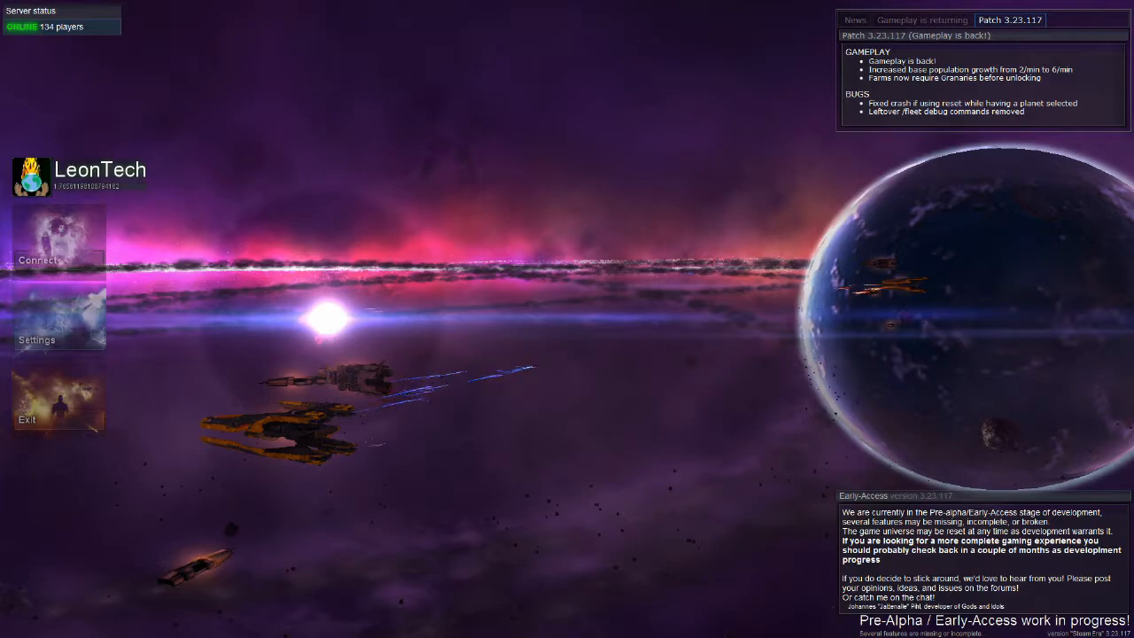
Connect to the game server from the main menu.
click(39, 248)
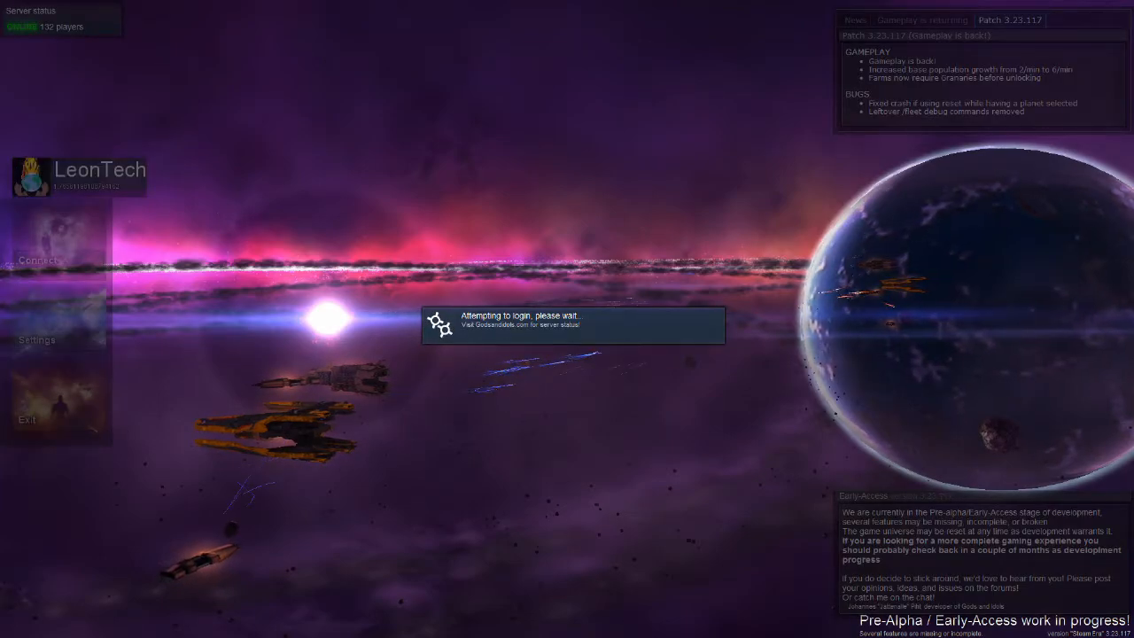
click(37, 259)
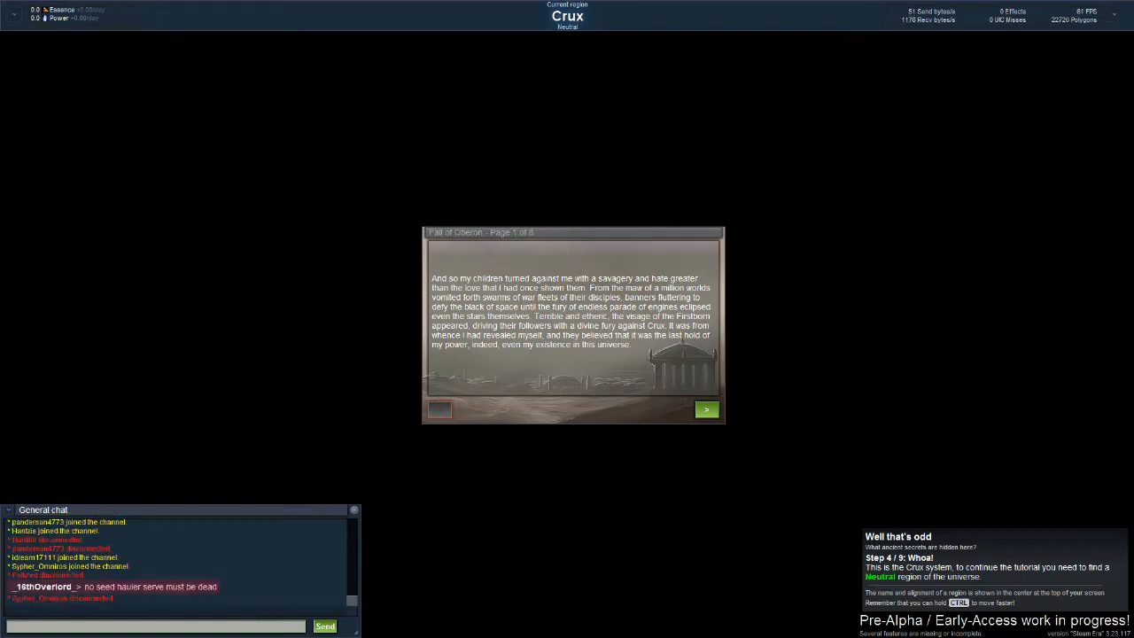
Advance the Fall of Crux story five pages with the green next-page arrow.
click(705, 407)
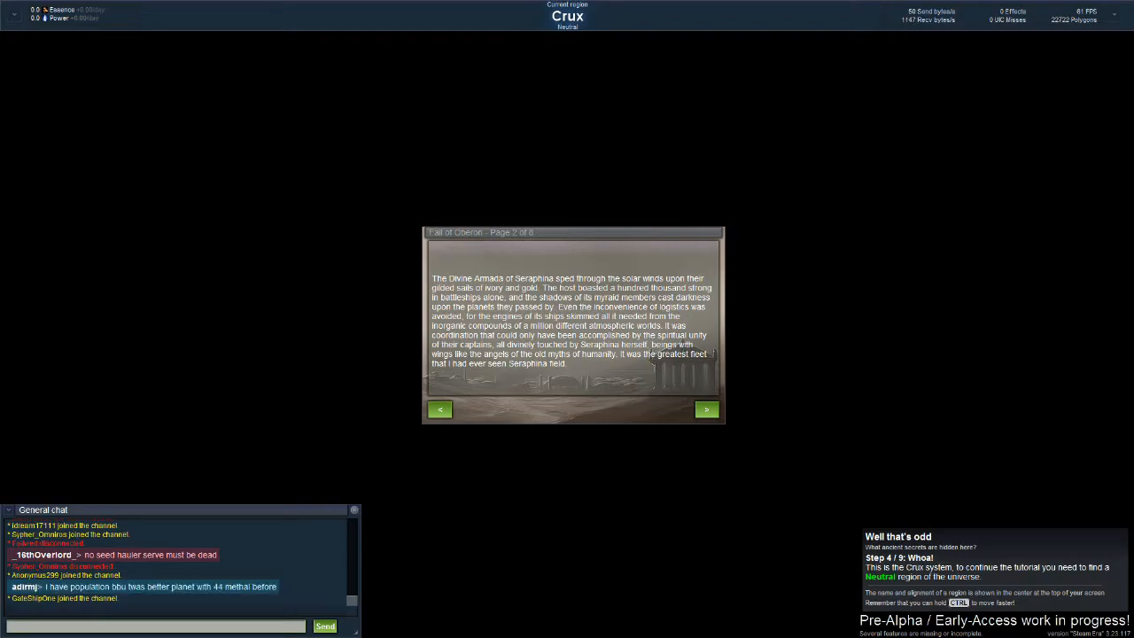
click(706, 408)
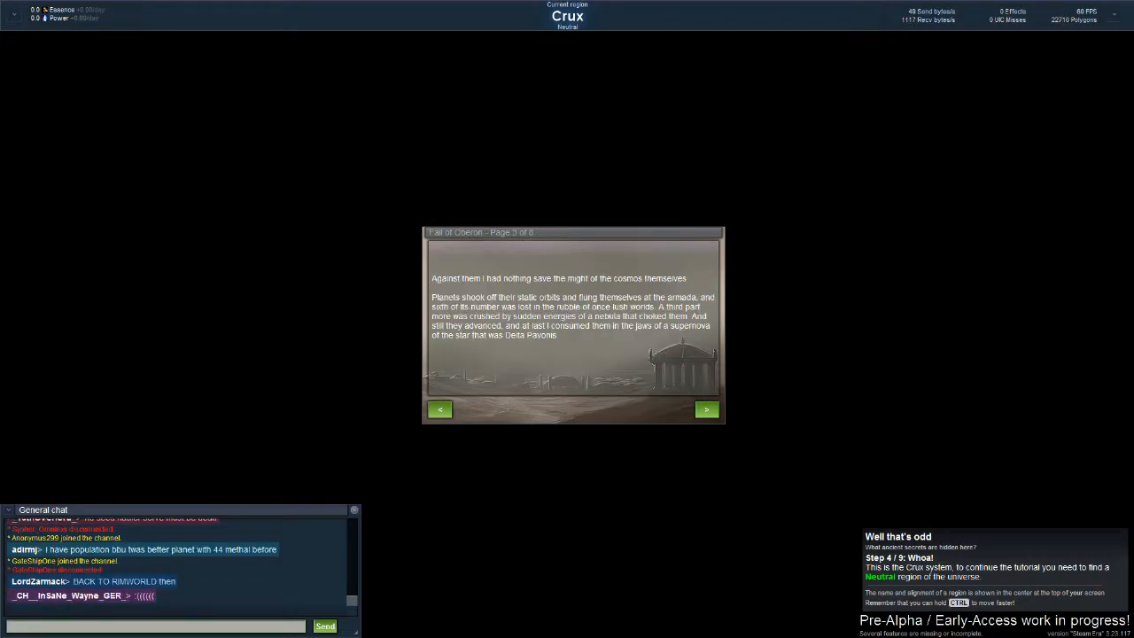
click(705, 408)
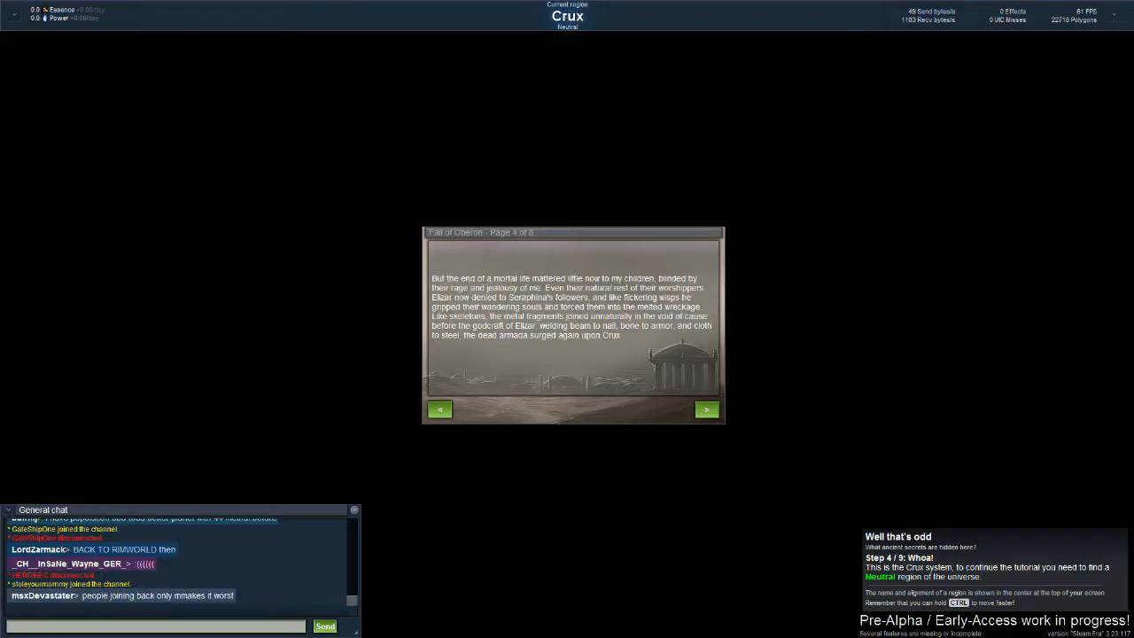
click(706, 408)
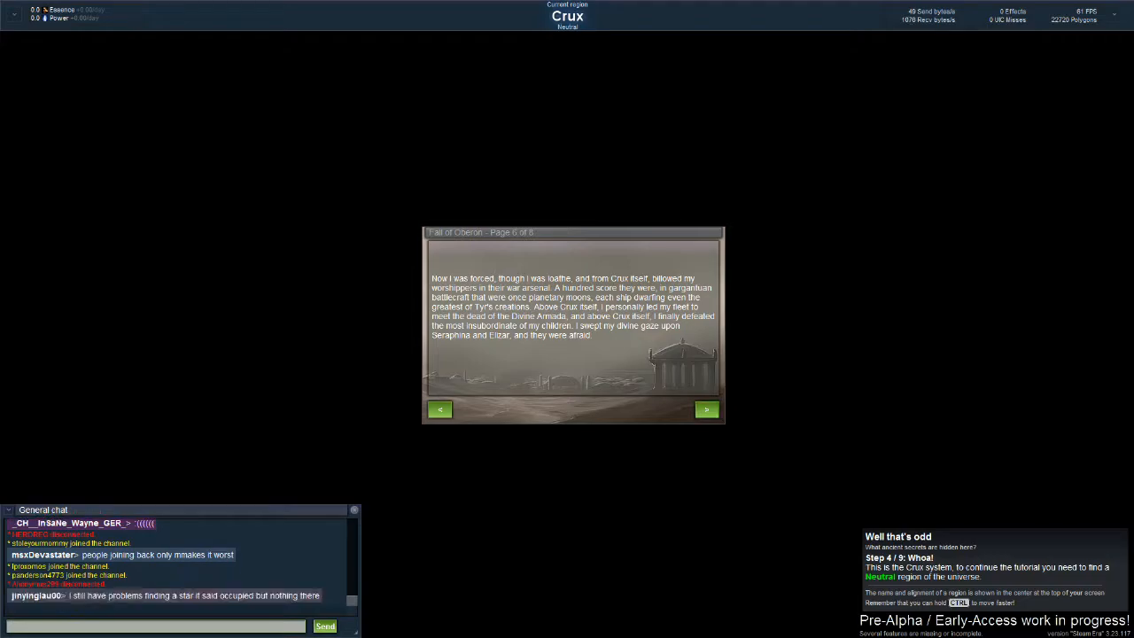
click(706, 408)
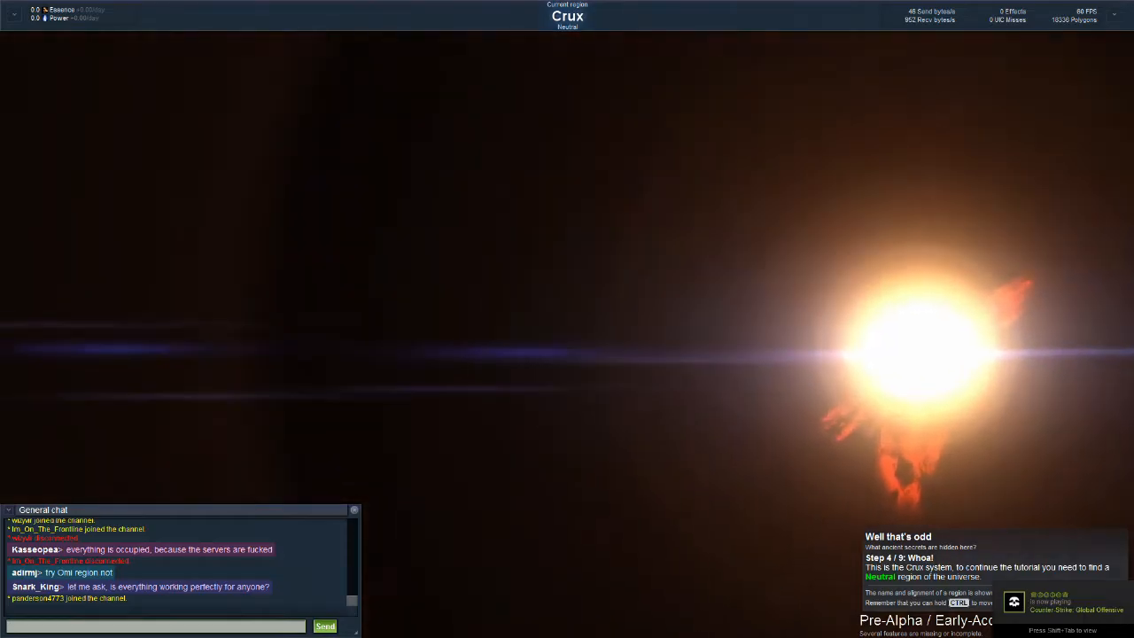
Bring up the Steam overlay and choose an online status in the Friends panel.
key(shift+tab)
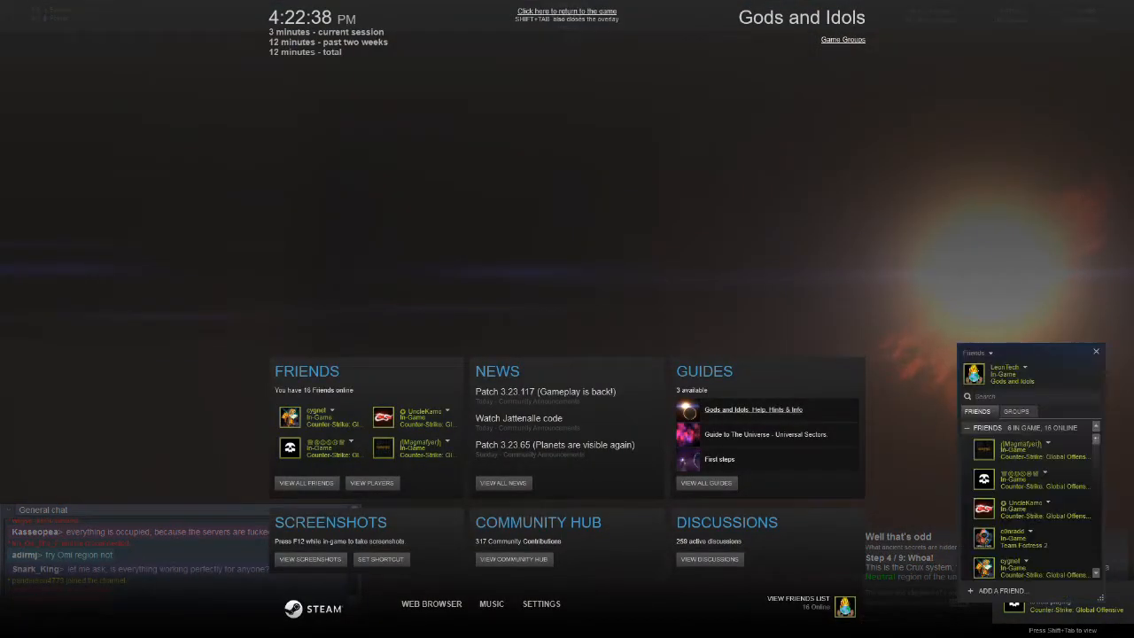
click(1006, 367)
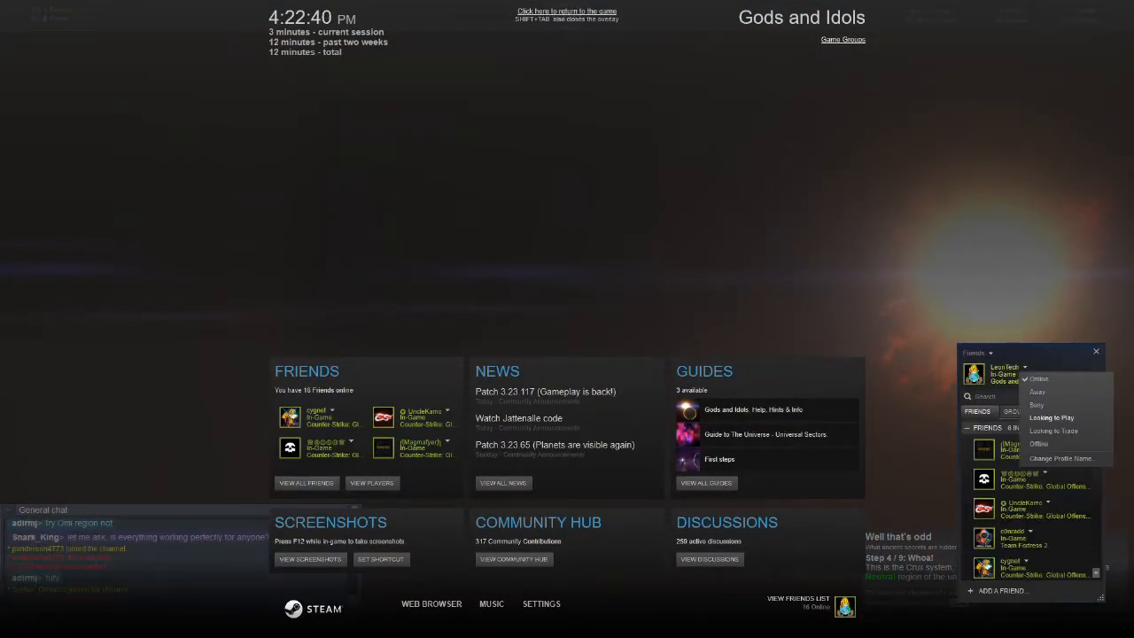
click(567, 11)
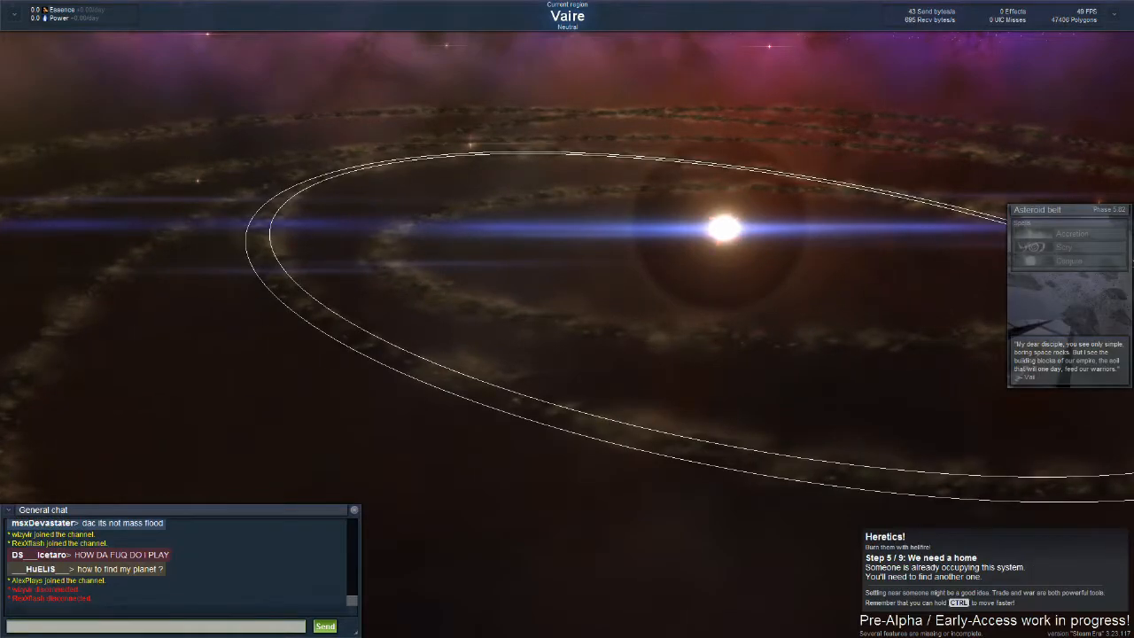
mouse_move(1072, 234)
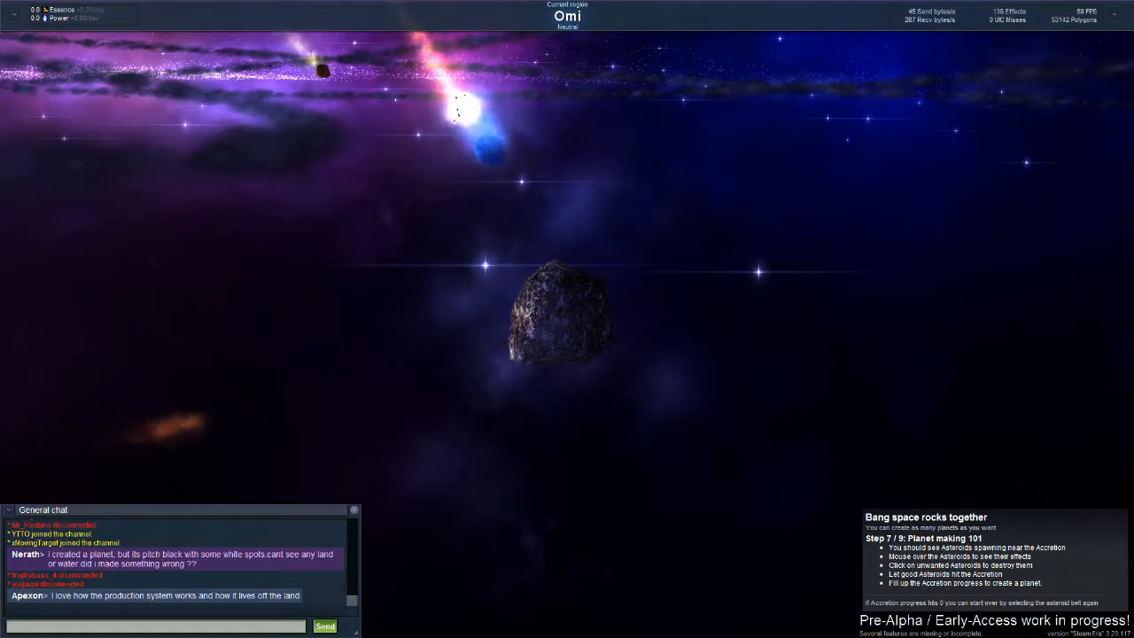
mouse_move(558, 319)
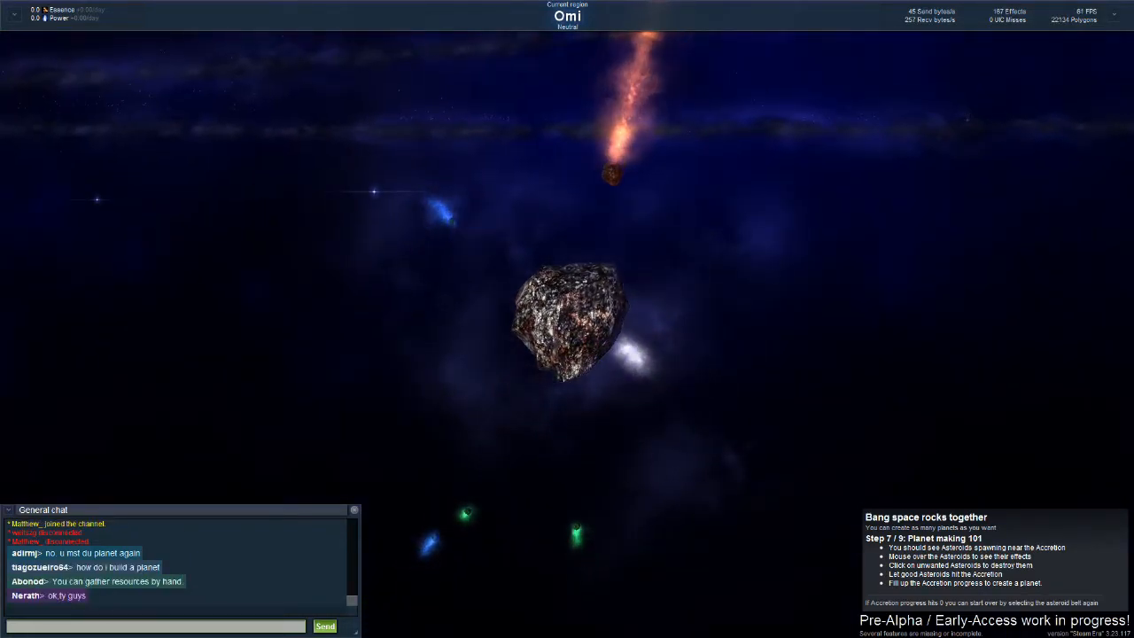
mouse_move(576, 319)
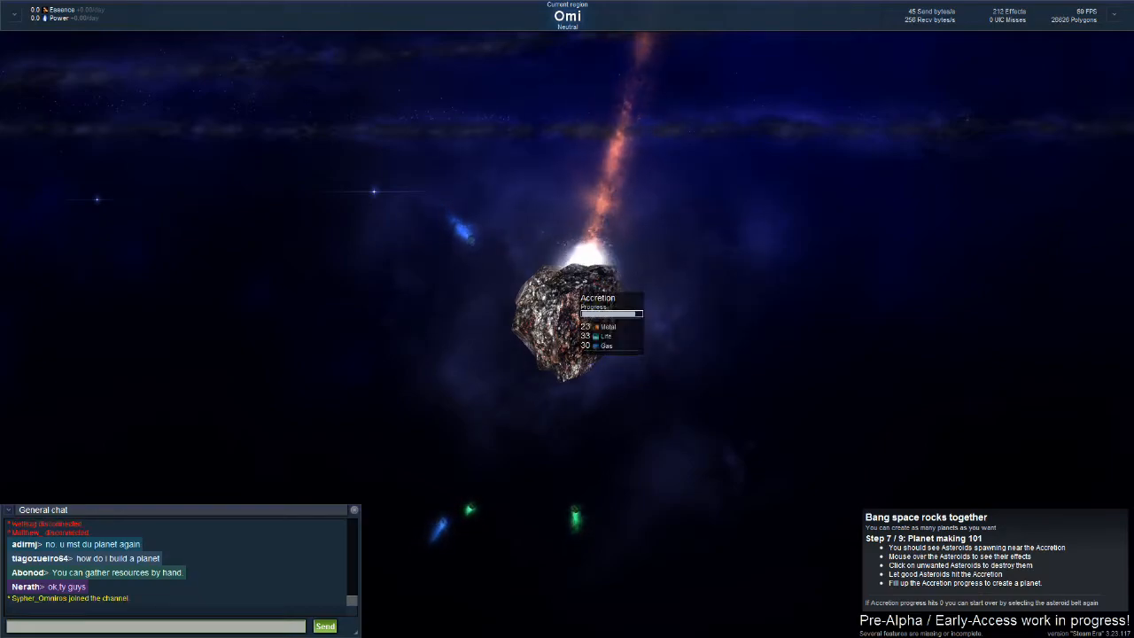